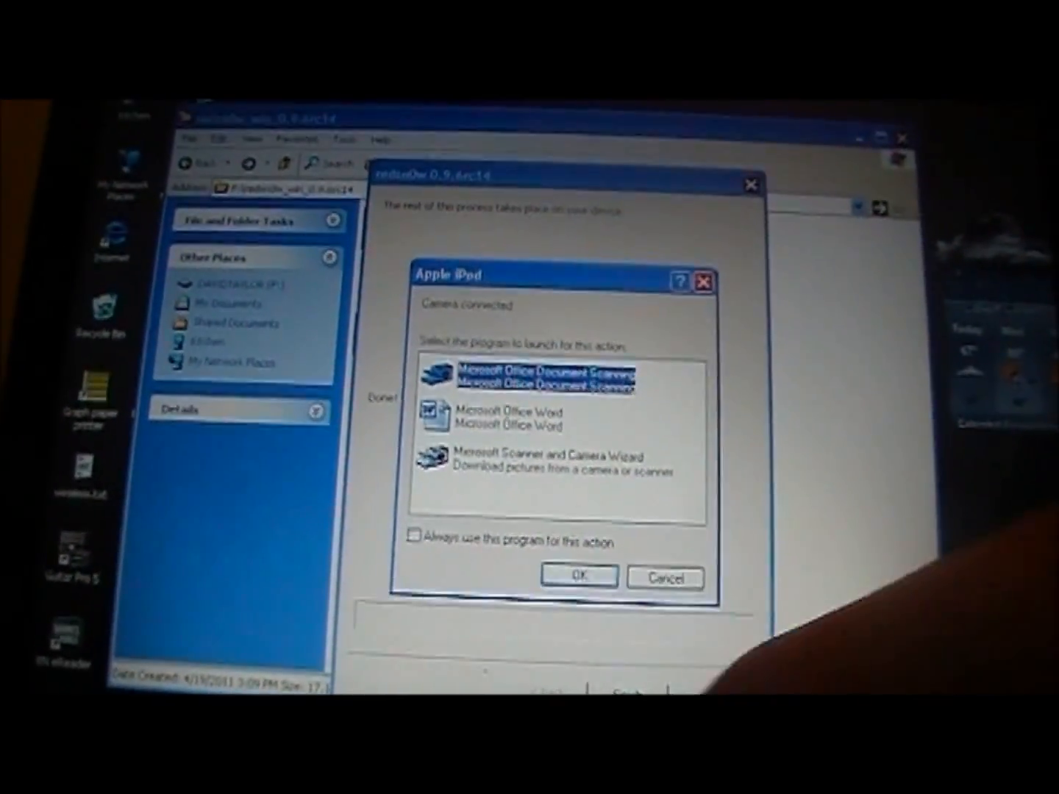
Step: Cancel the Apple iPad camera-connected autoplay prompt, leaving redsn0w showing 'Done!'
left_click(665, 577)
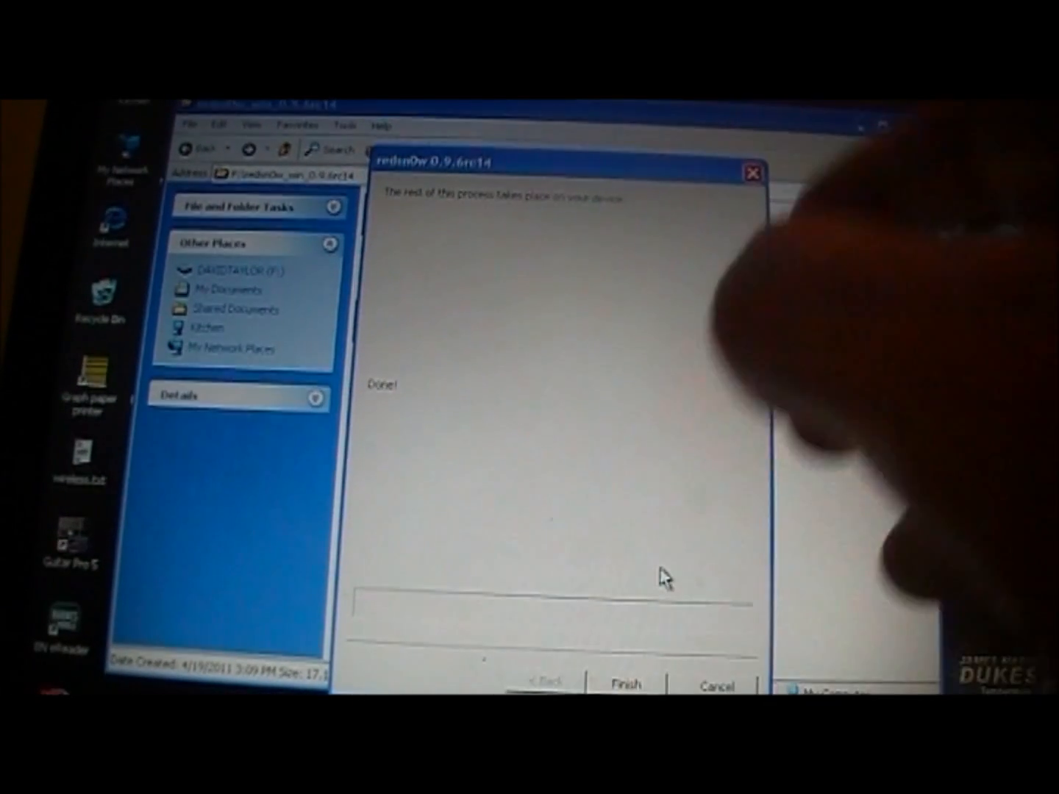